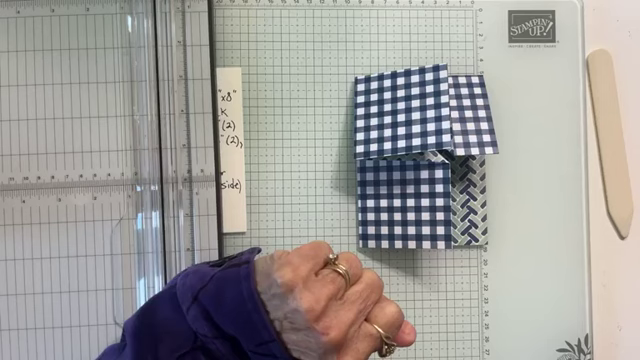
mouse_move(350, 300)
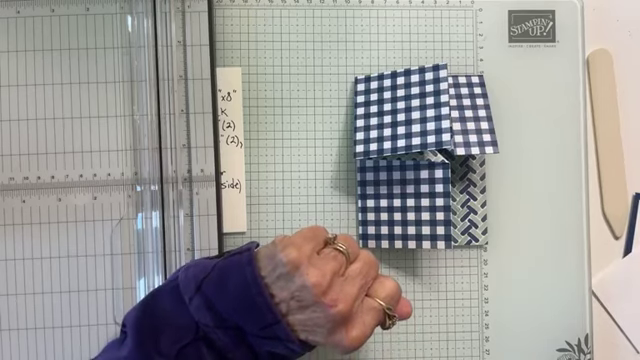